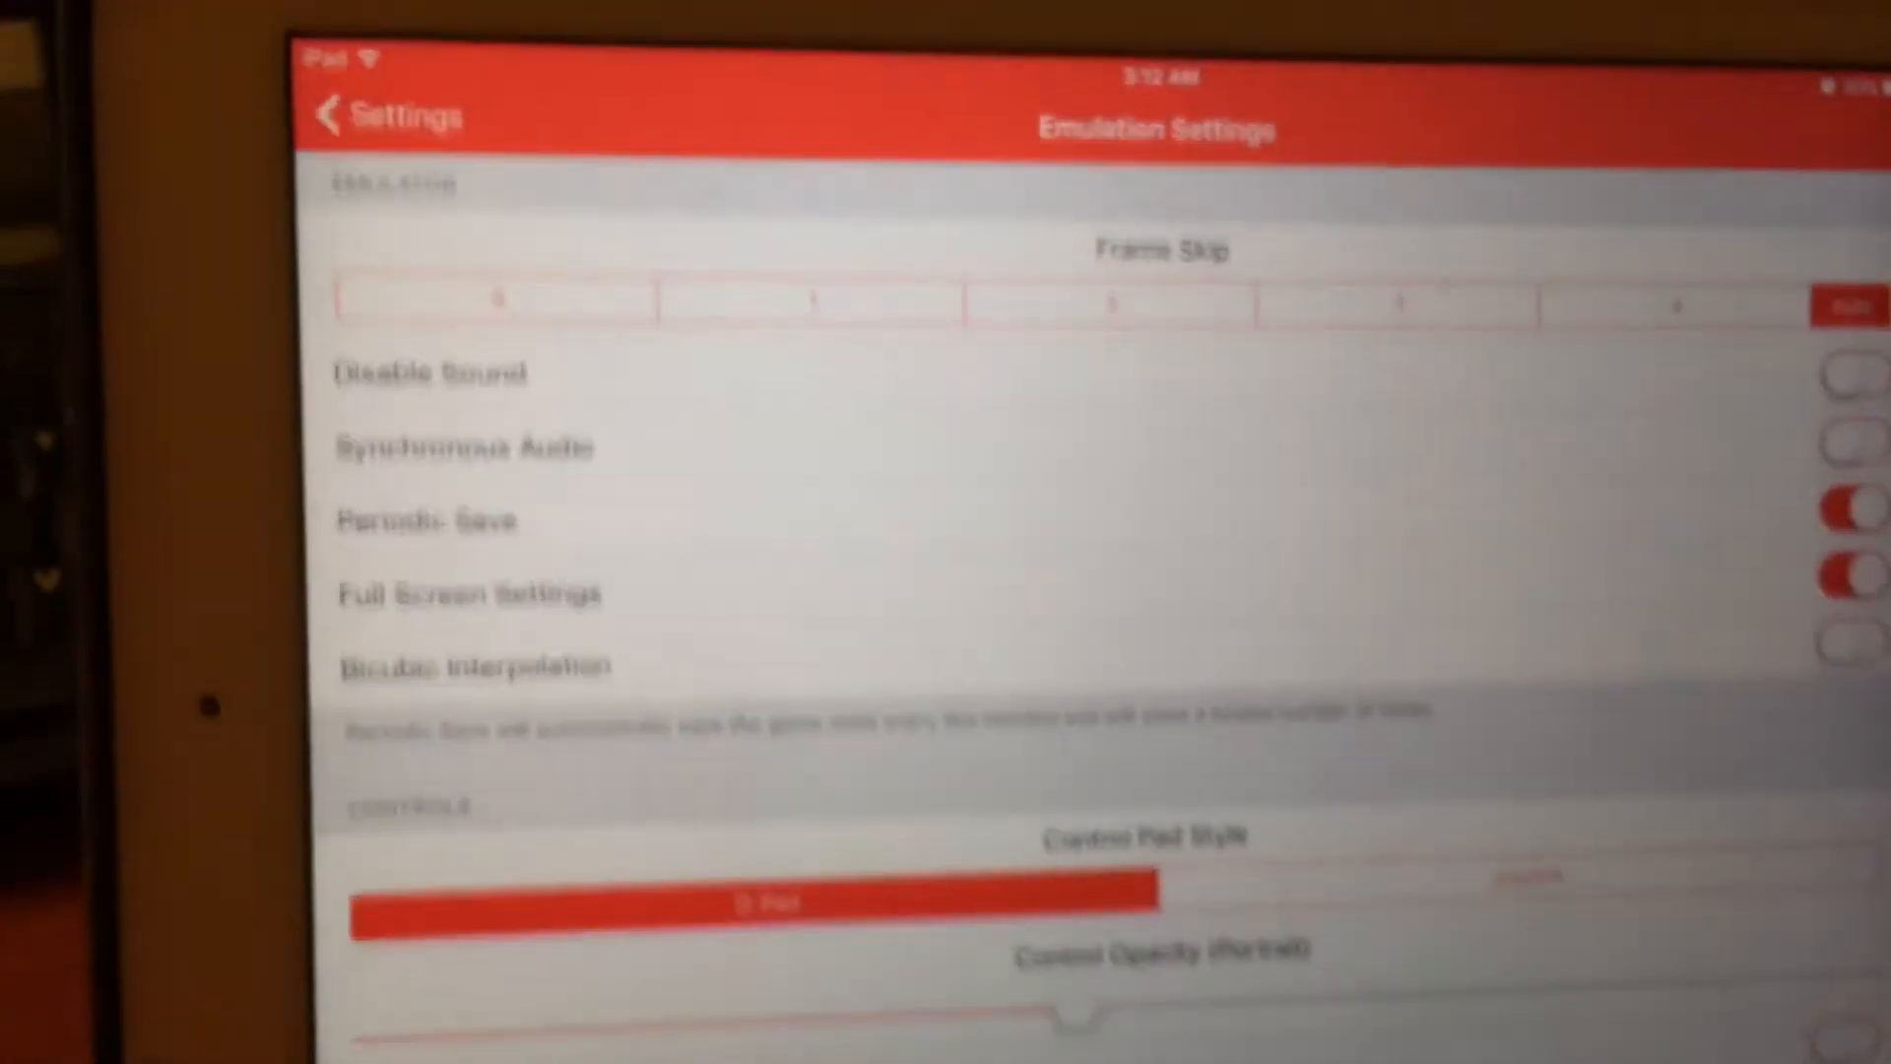
Step: Open the Emuparadise Nintendo DS ROMs result from the Google search results
{"action": "scroll", "scroll_direction": "down", "scroll_amount": 3}
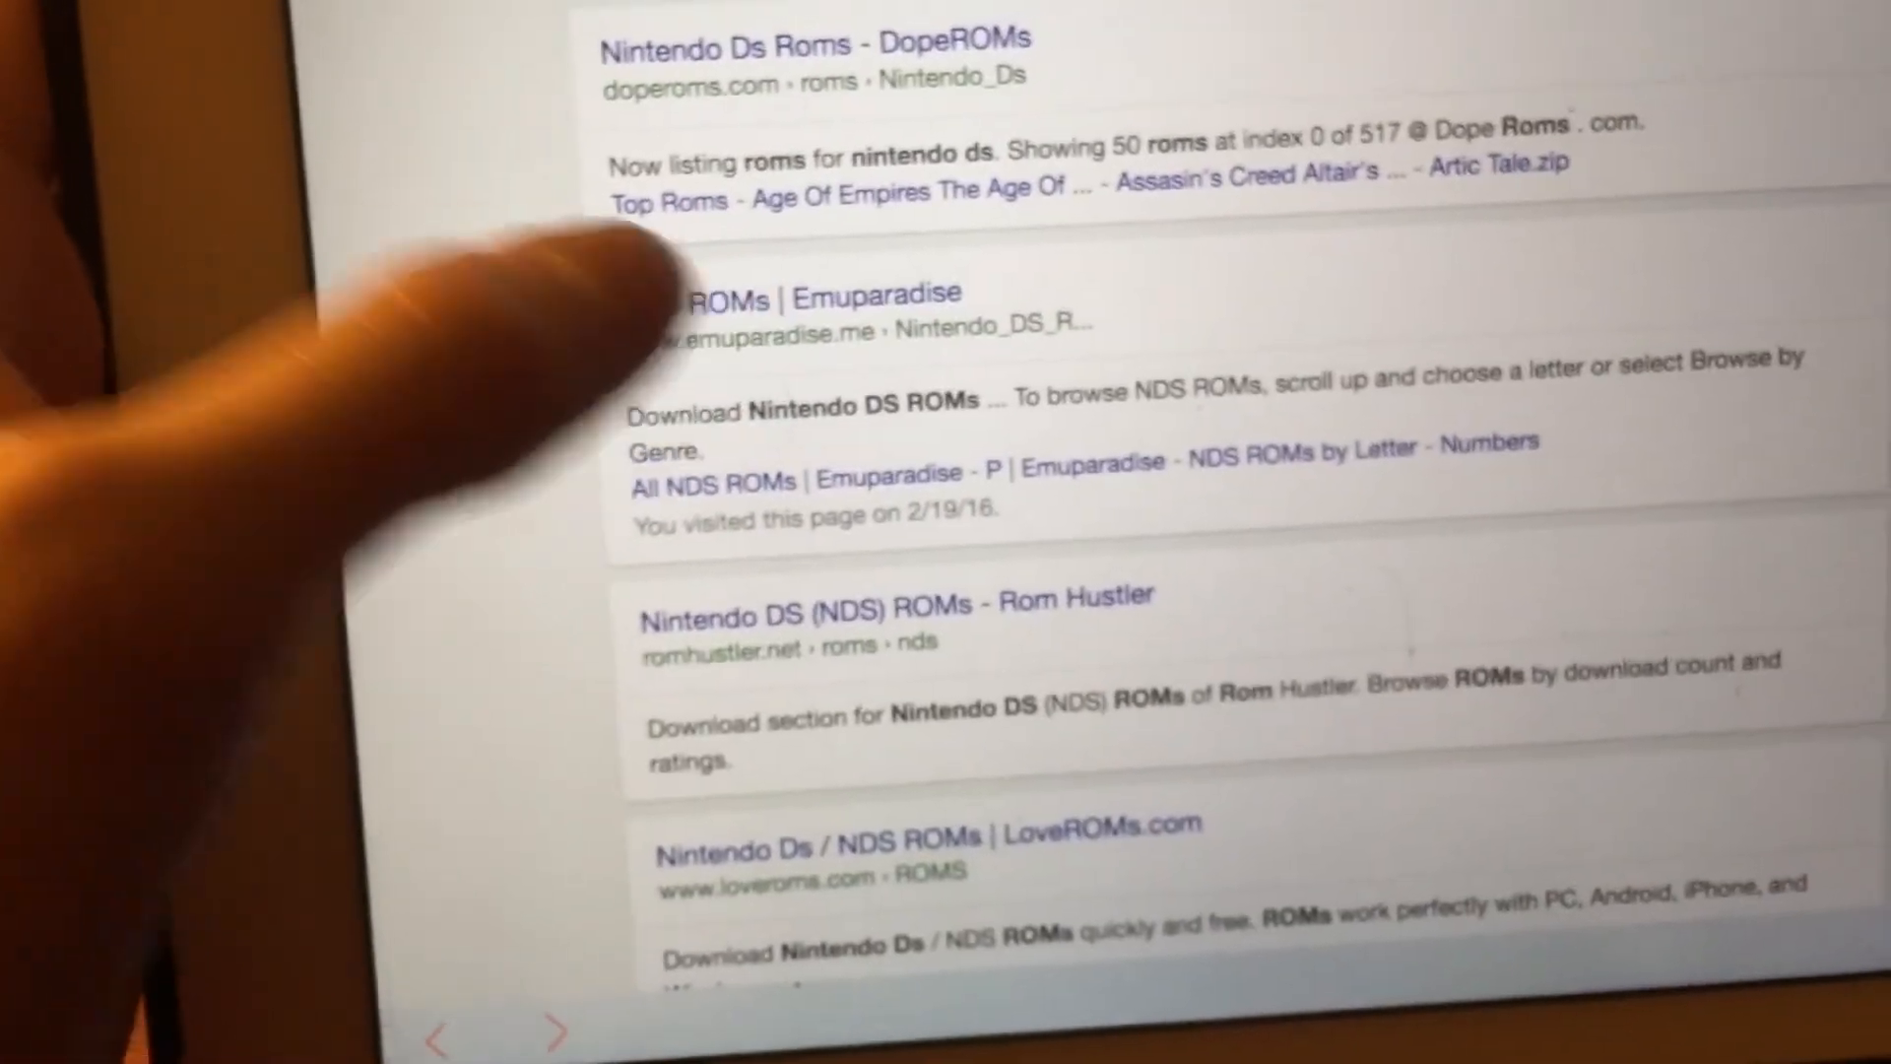
{"action": "left_click", "coordinate": [802, 297]}
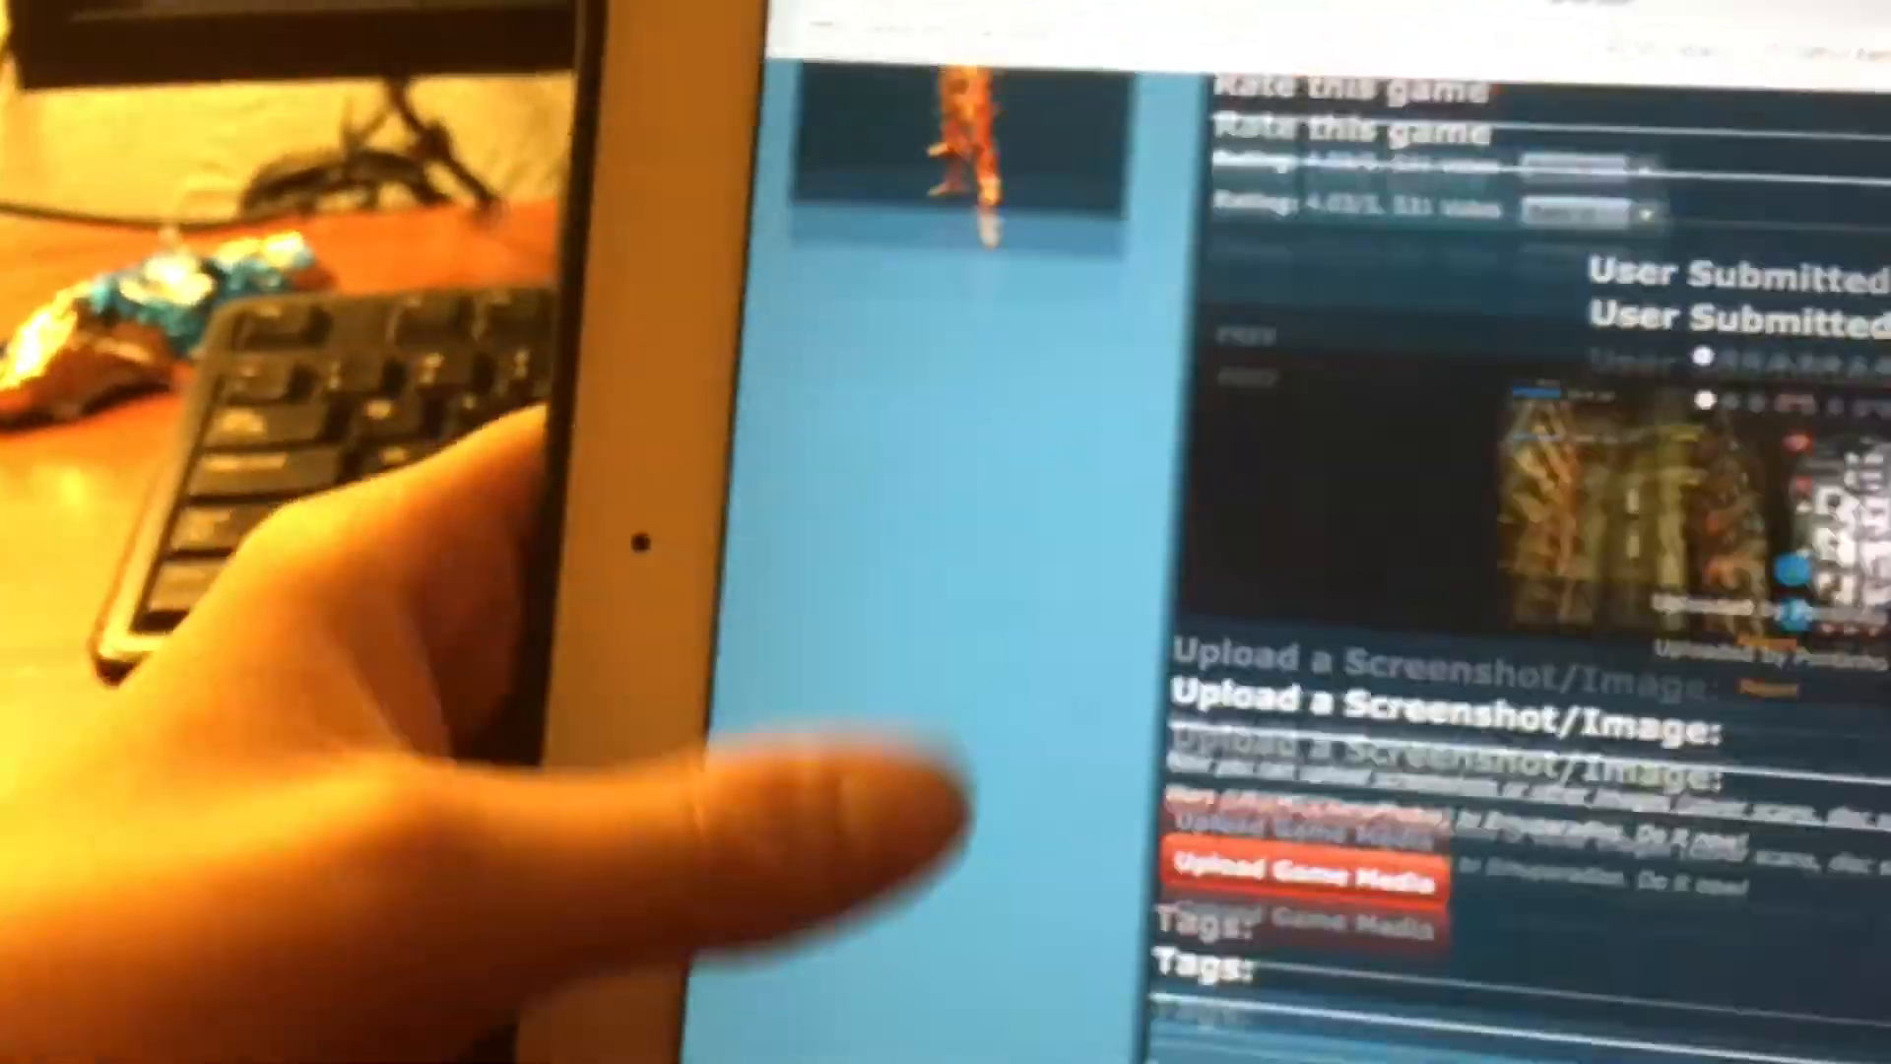
Step: Scroll the Chinatown Wars page down to the emulator suggestions and nomination sections
{"action": "scroll", "scroll_direction": "down", "scroll_amount": 3}
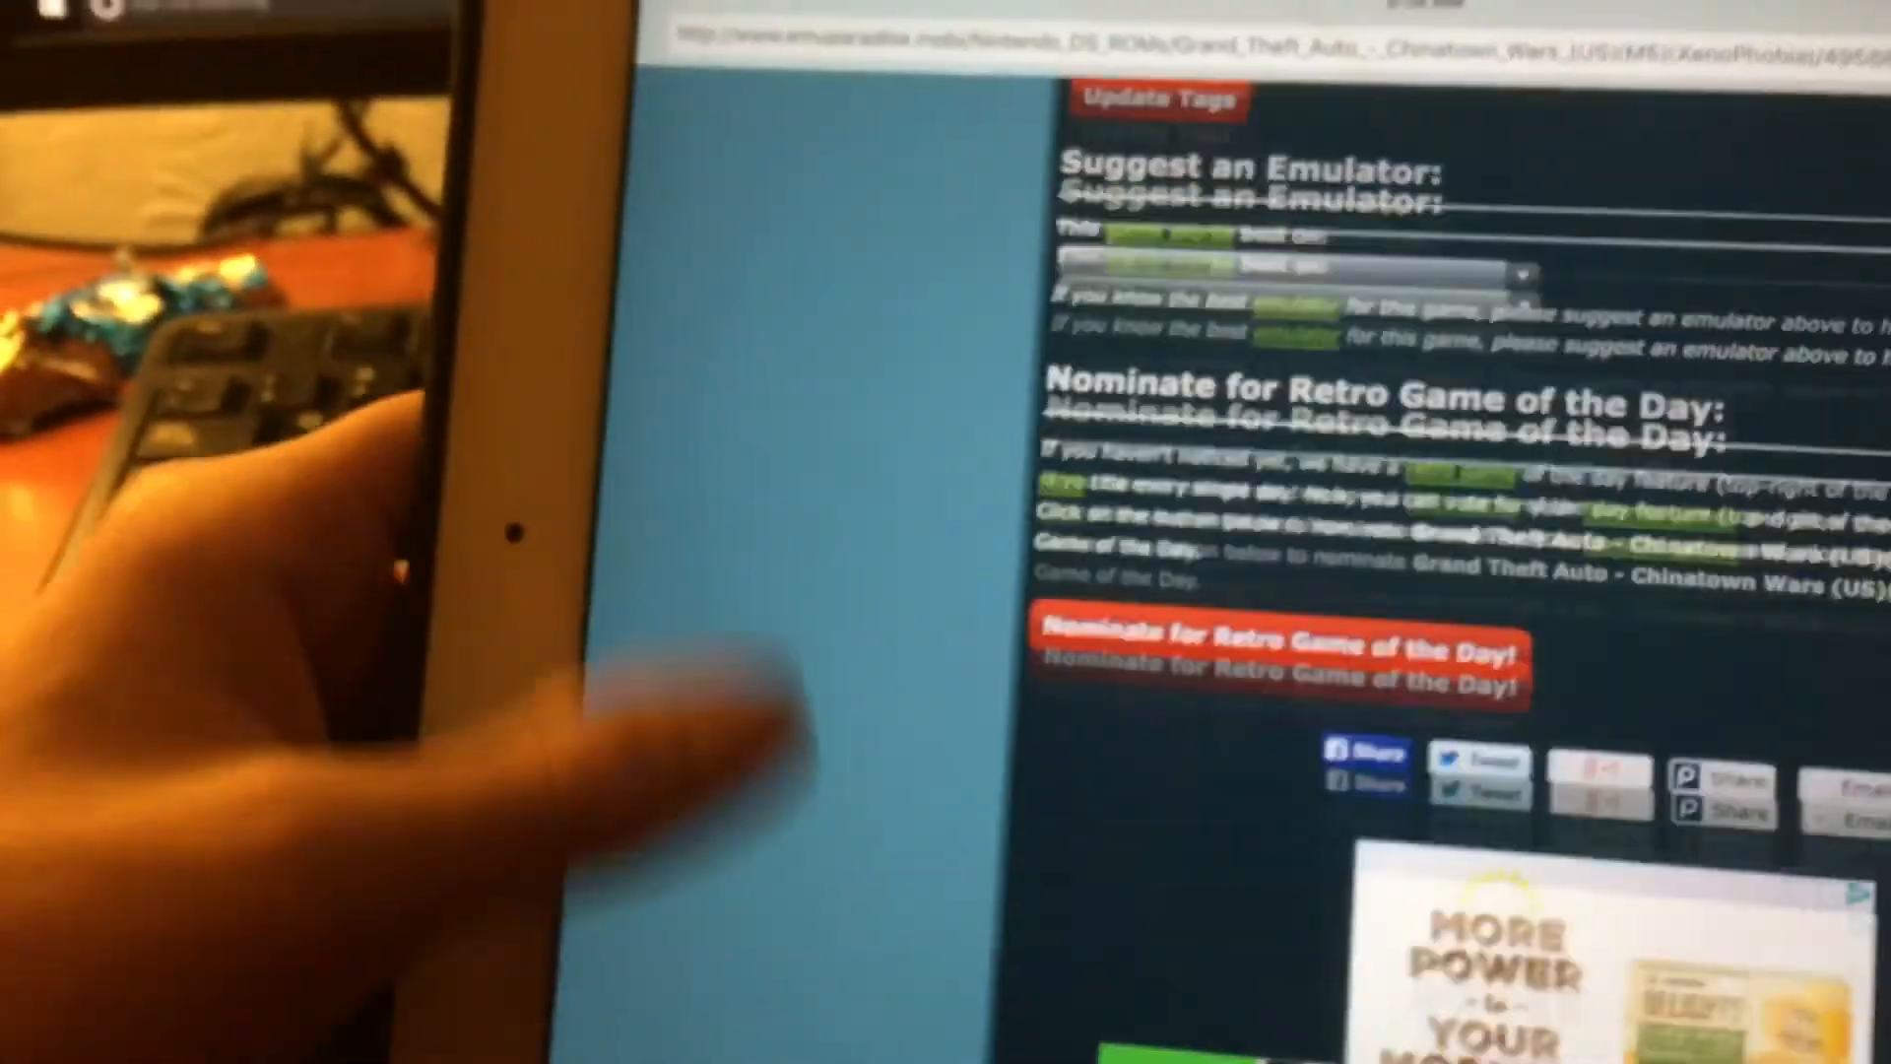